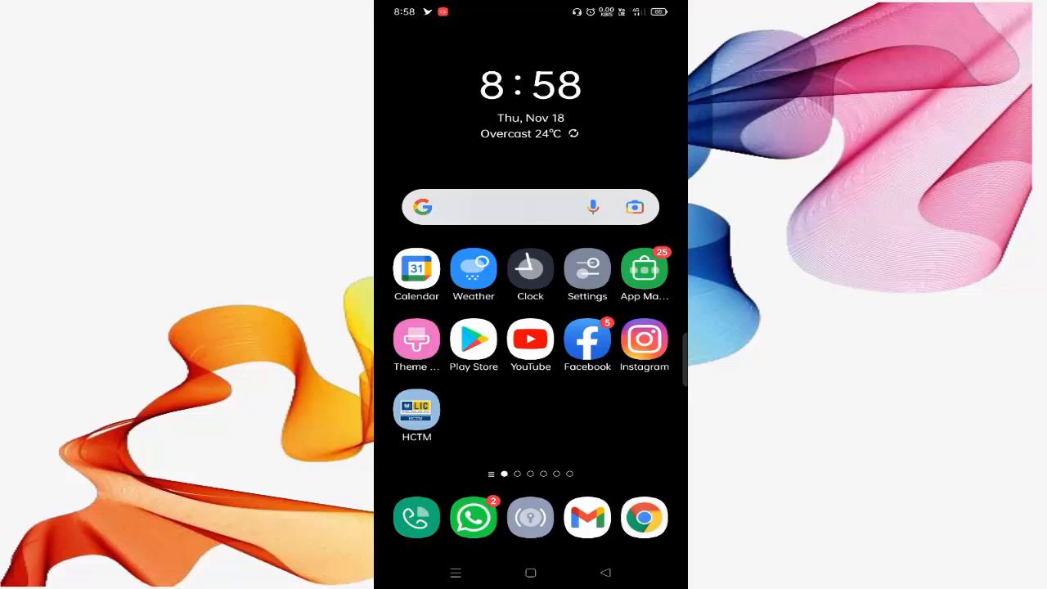
# Search the Play Store for 'facebook' and request the Facebook app update
pyautogui.click(472, 338)
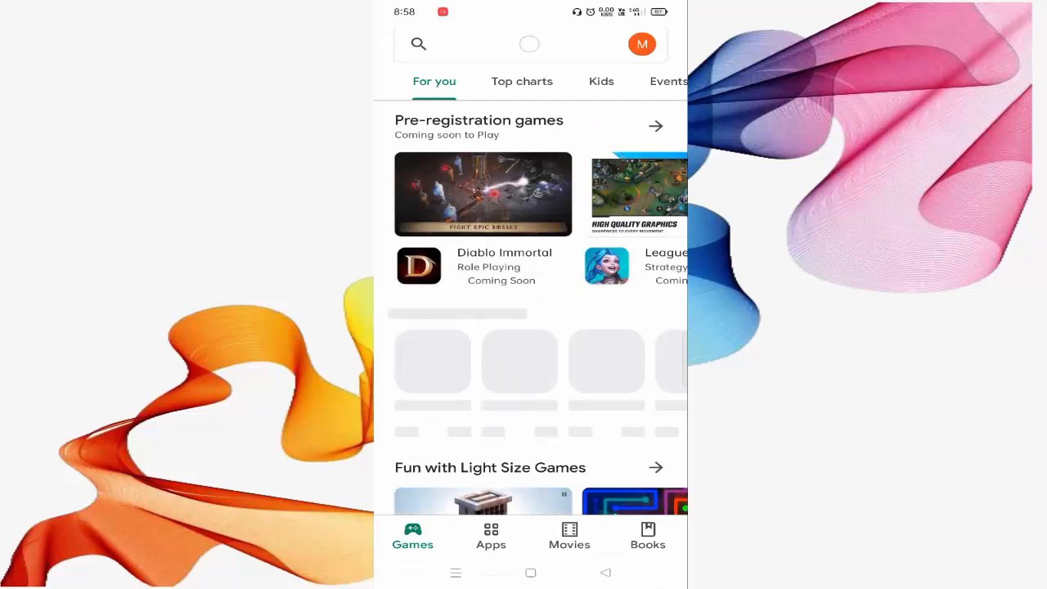
pyautogui.click(523, 43)
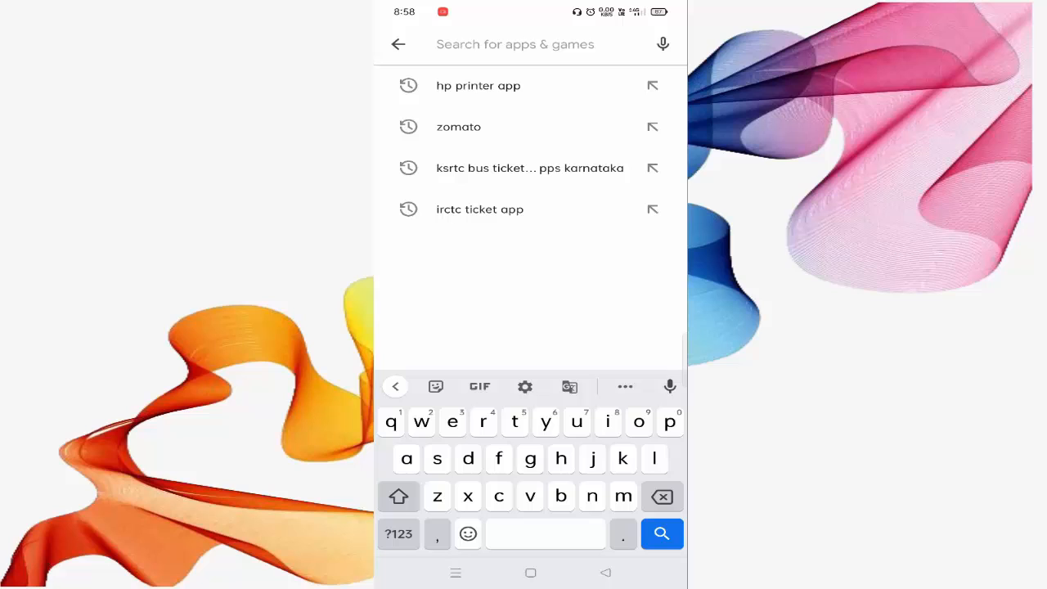
pyautogui.write('fa')
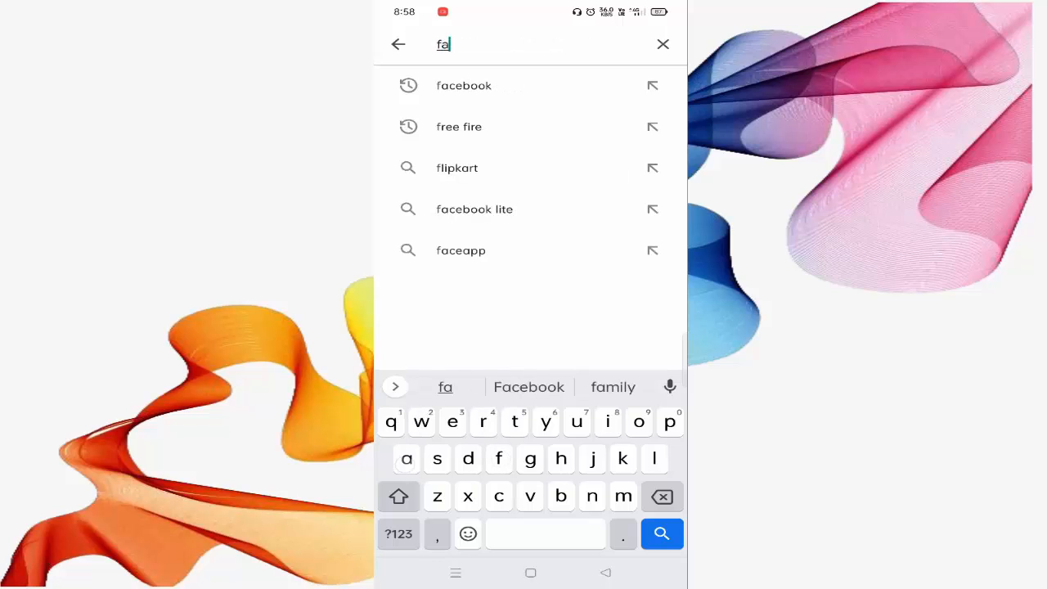
pyautogui.click(528, 386)
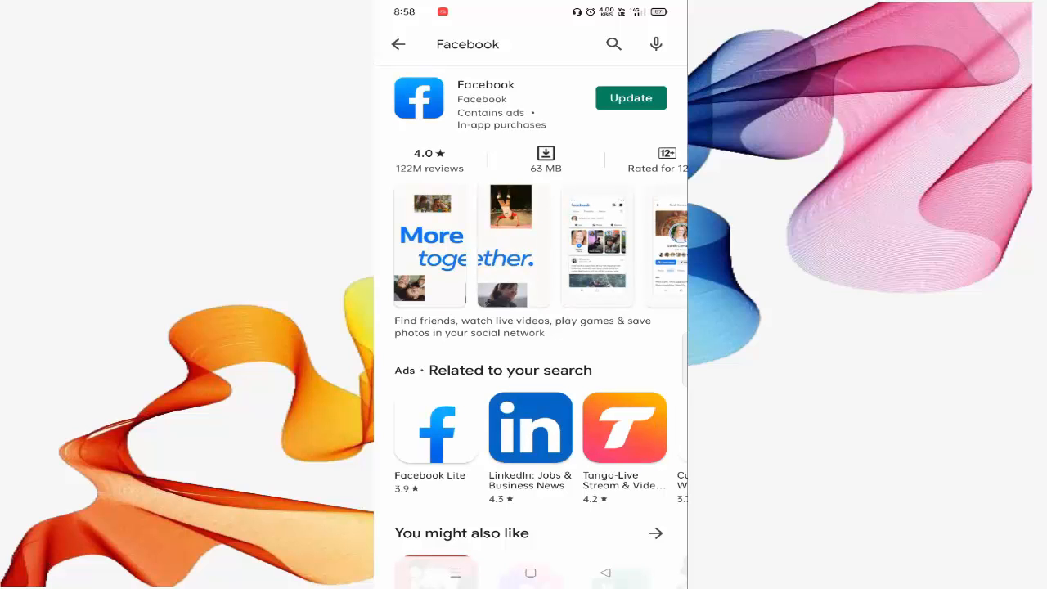
pyautogui.click(630, 98)
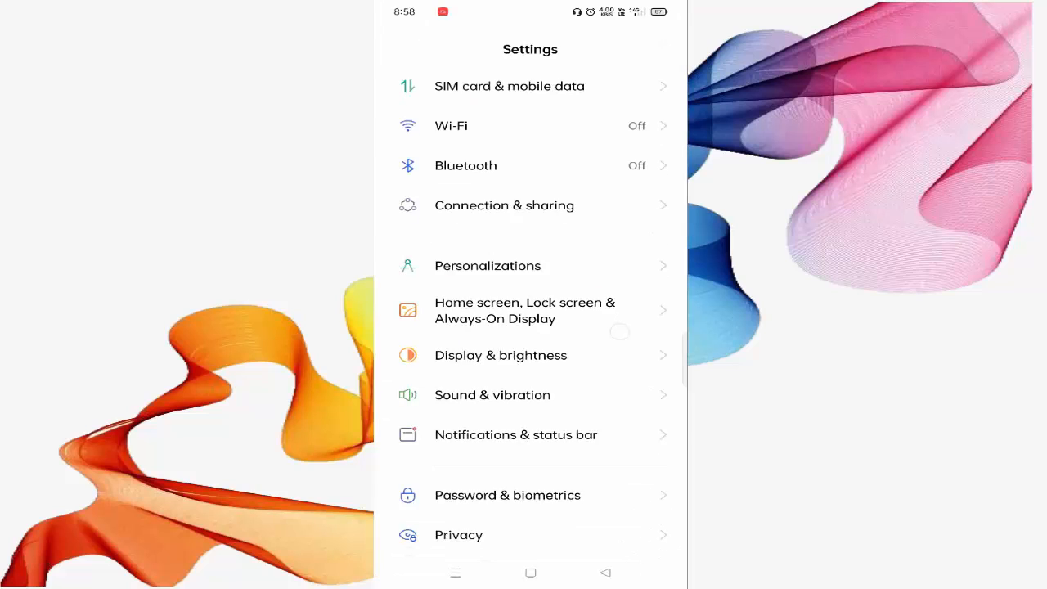
# Find 'Facebook' in the App management app list and open its App info
pyautogui.scroll(-3)
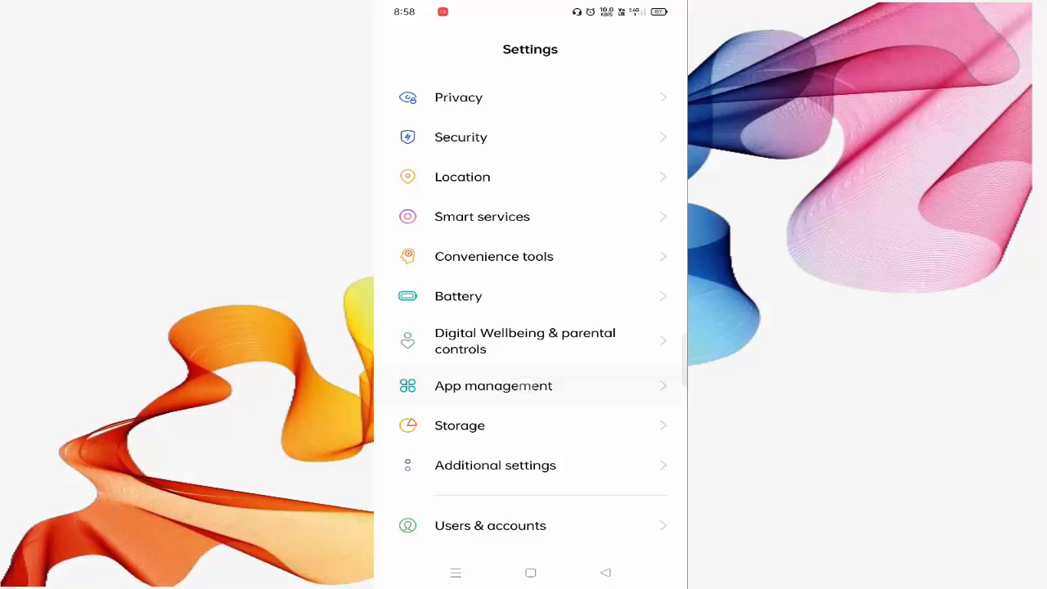
pyautogui.click(493, 386)
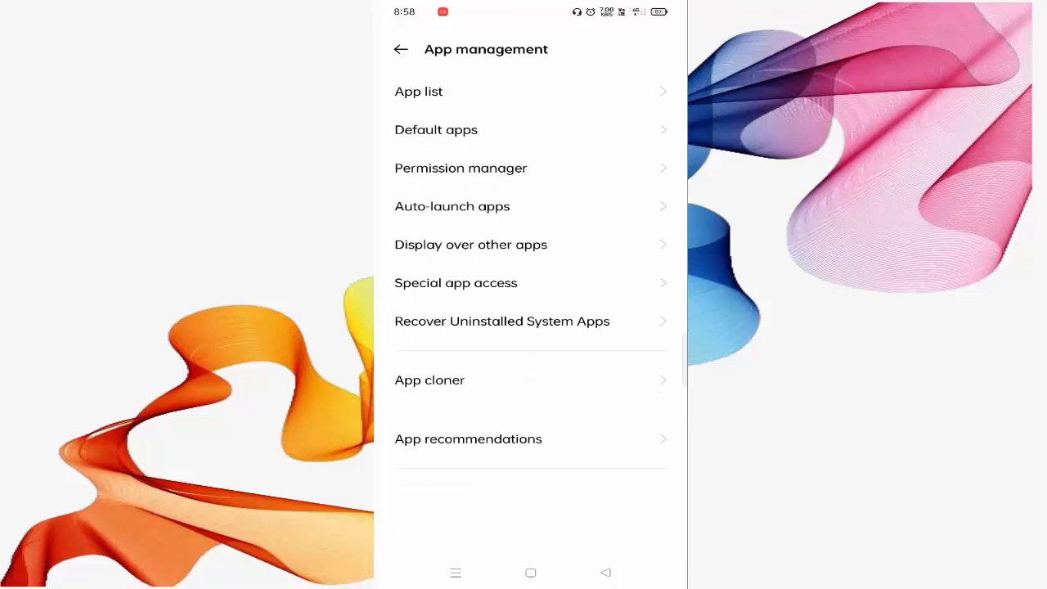
pyautogui.click(419, 91)
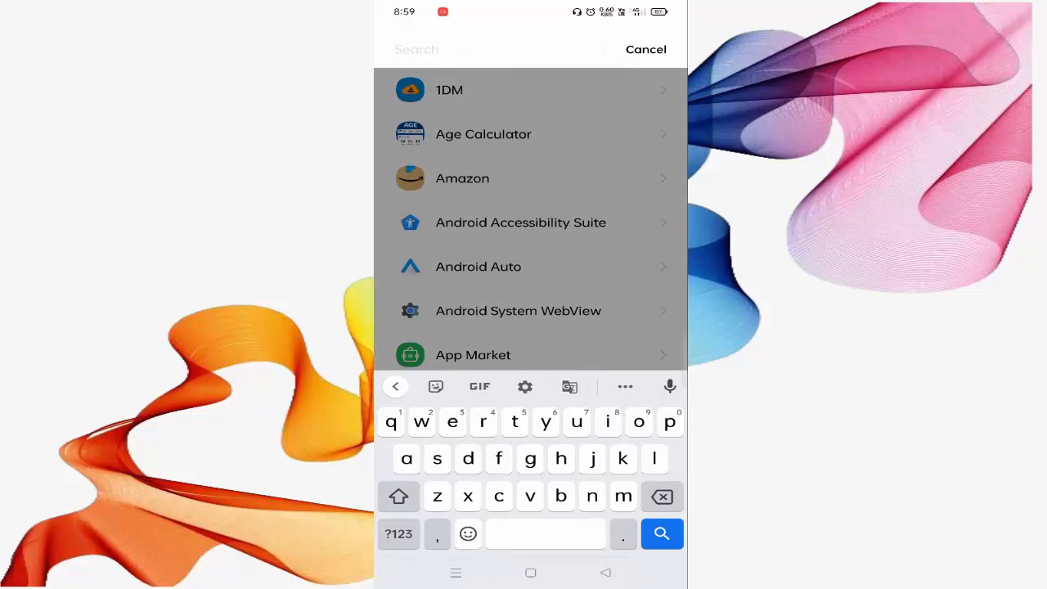
pyautogui.write('Facebook')
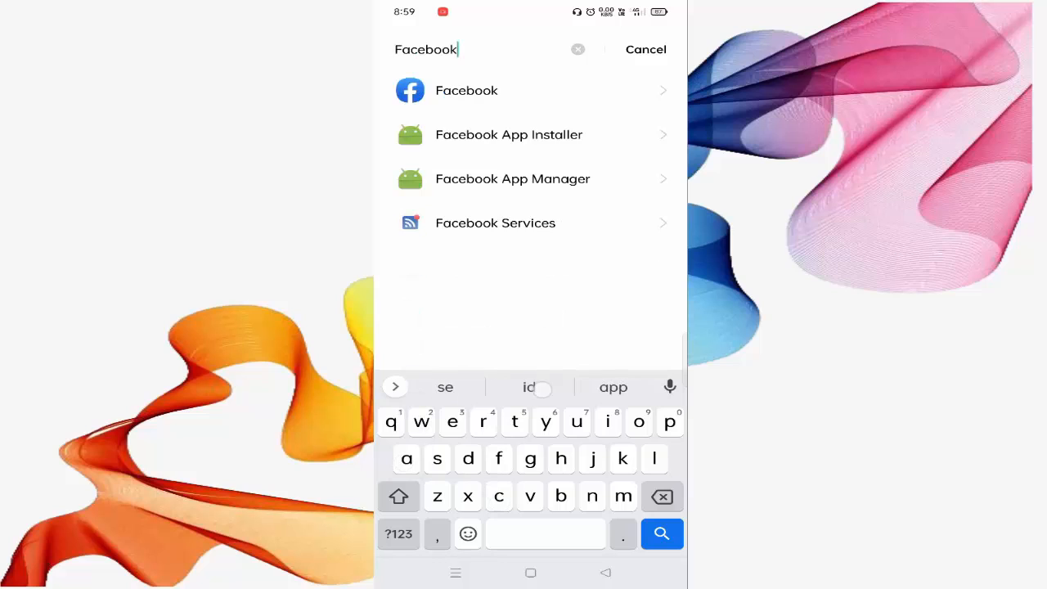
pyautogui.click(467, 90)
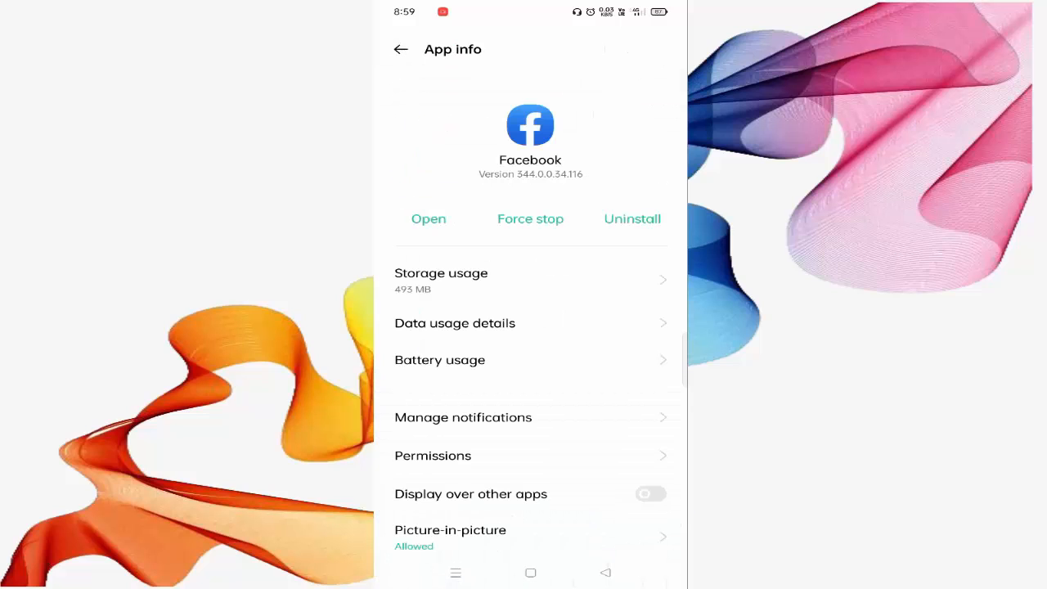
# Force-stop Facebook, then clear its app data from the Storage usage page
pyautogui.click(530, 218)
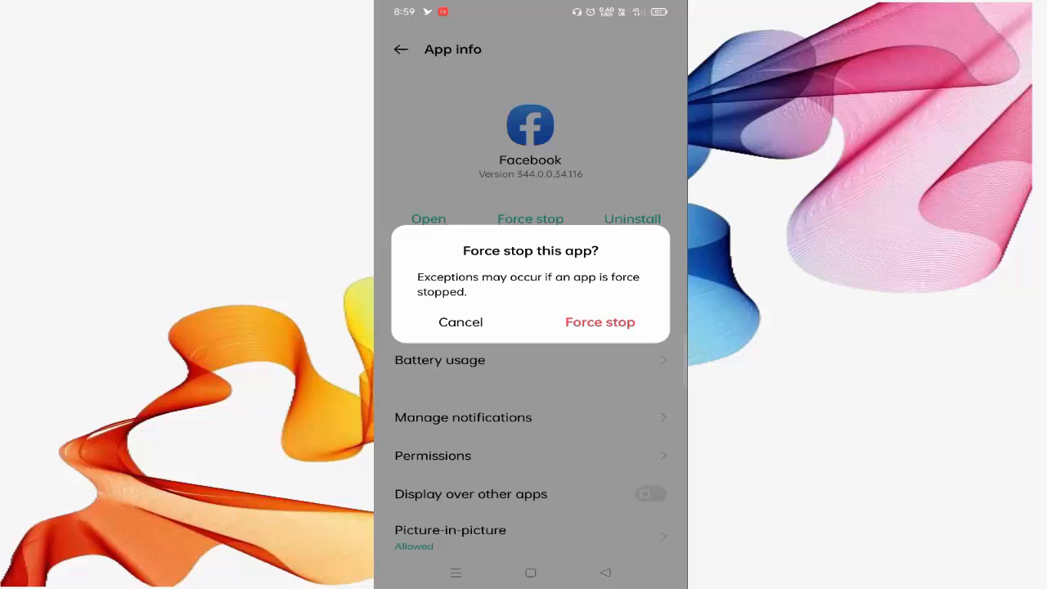
pyautogui.click(600, 321)
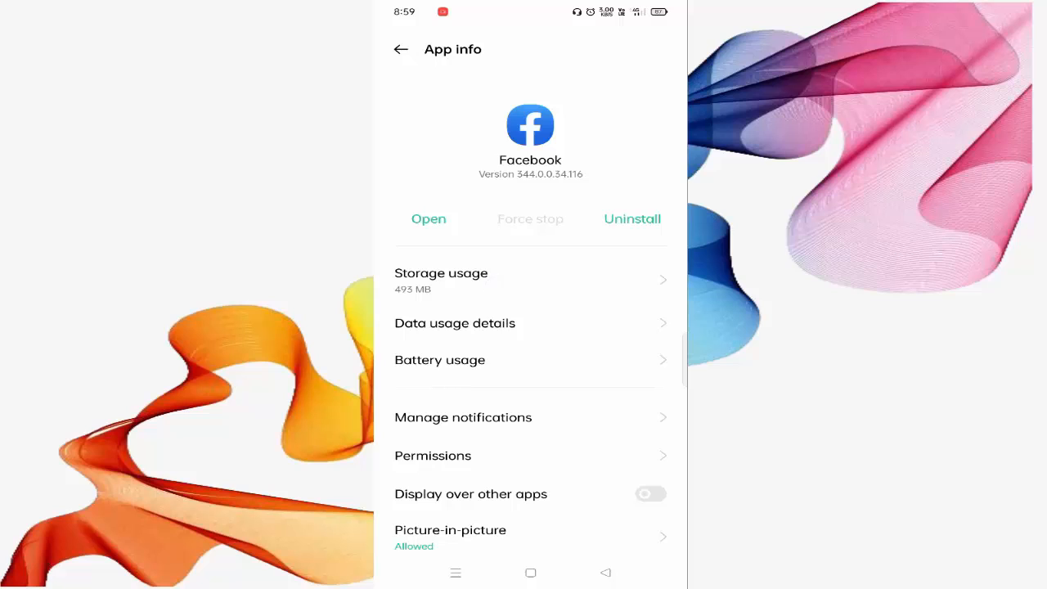
pyautogui.click(441, 273)
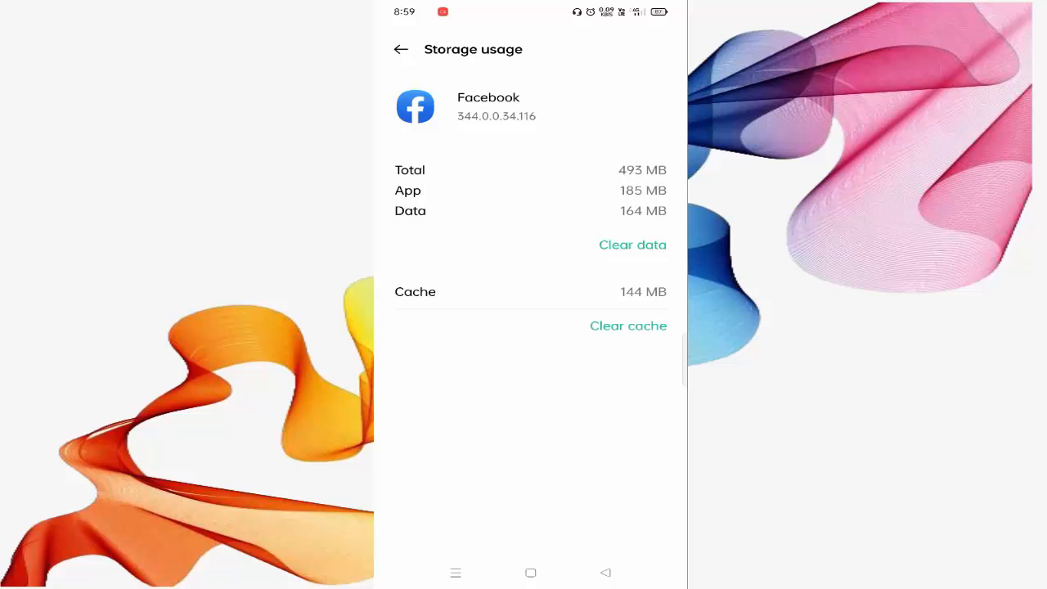
pyautogui.click(632, 244)
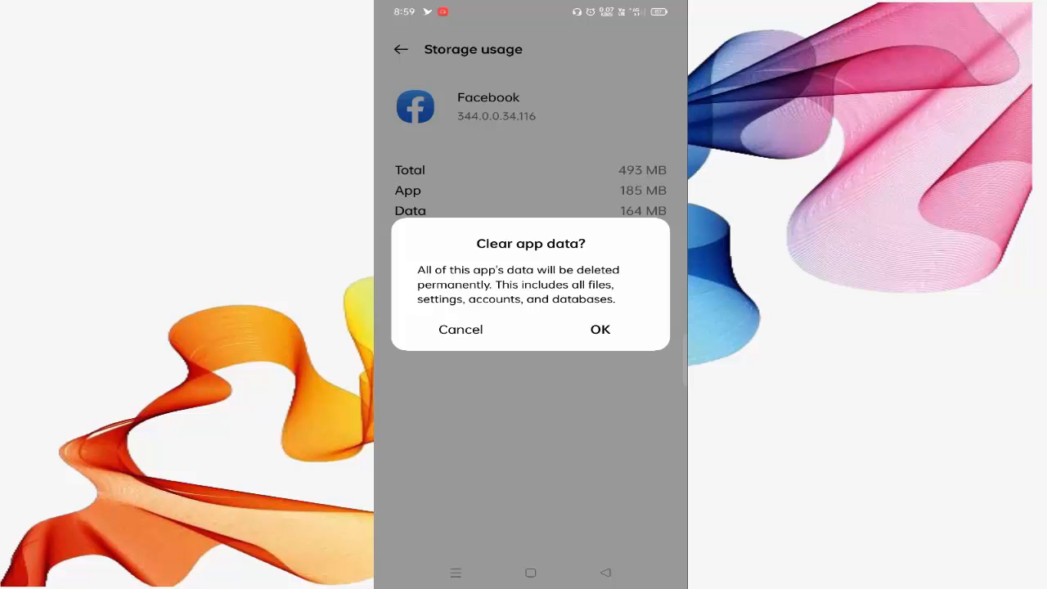
pyautogui.click(460, 329)
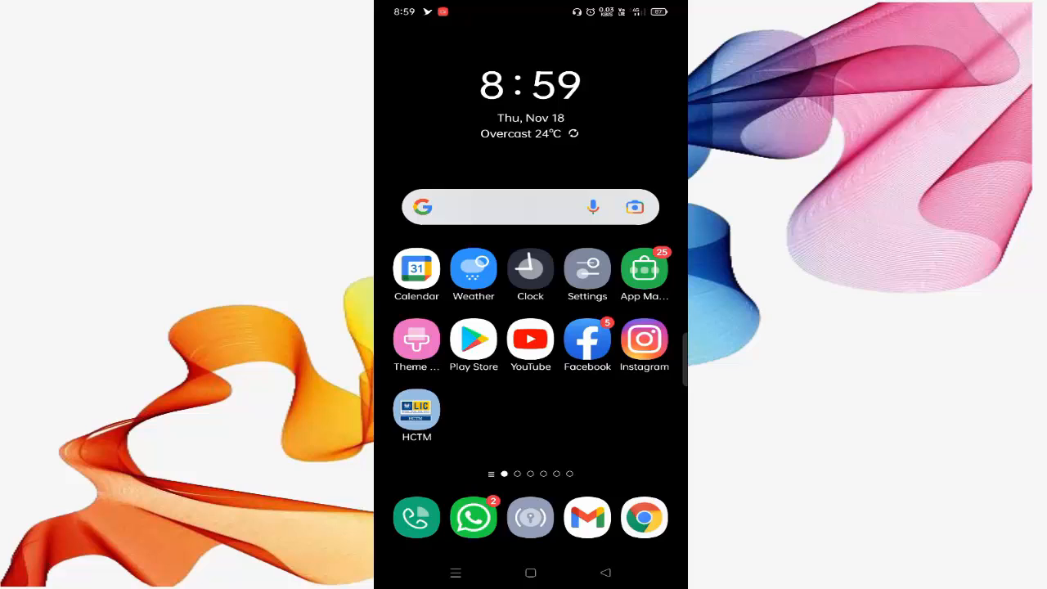
# Launch Facebook and choose Report a Problem under Help & Support in its menu
pyautogui.click(587, 338)
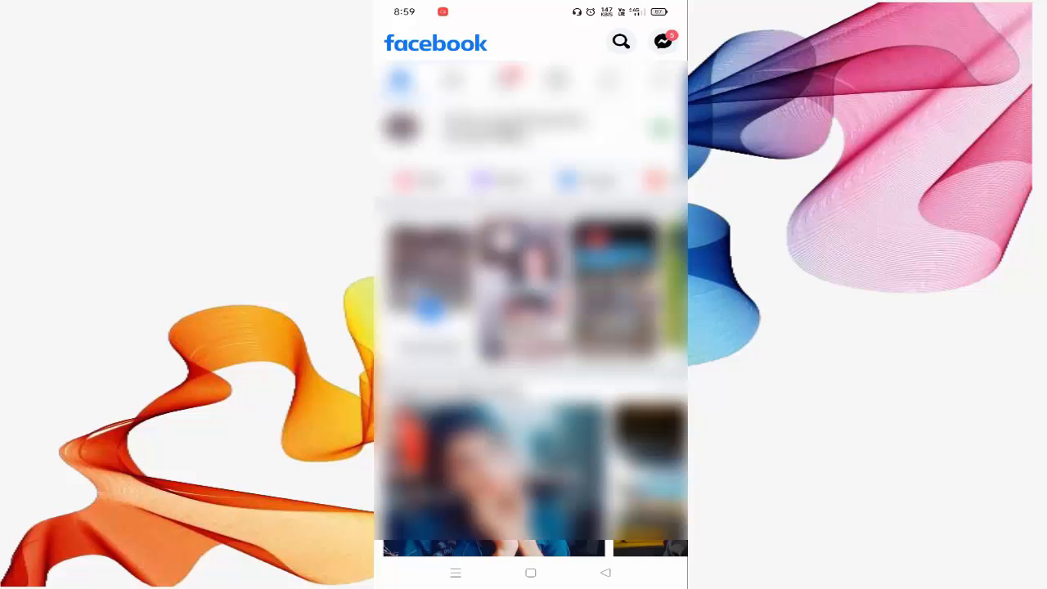
pyautogui.click(660, 41)
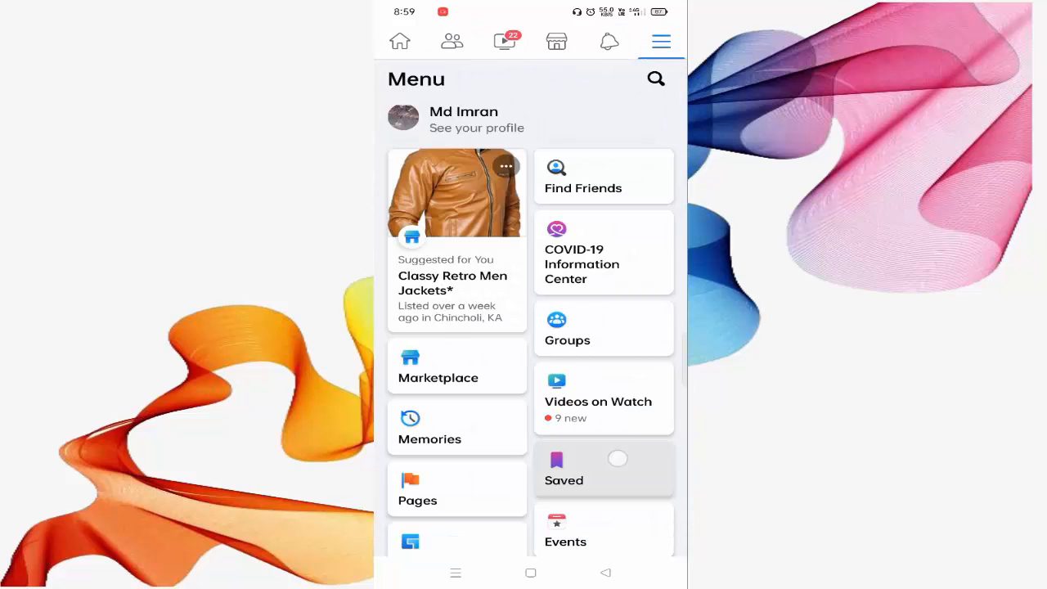
pyautogui.scroll(-3)
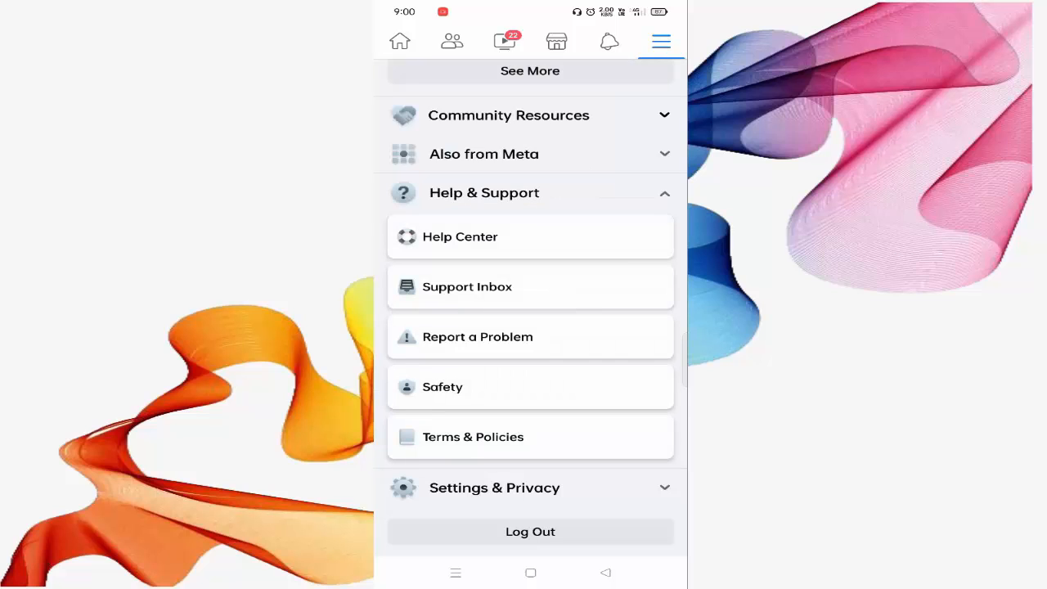
pyautogui.click(478, 336)
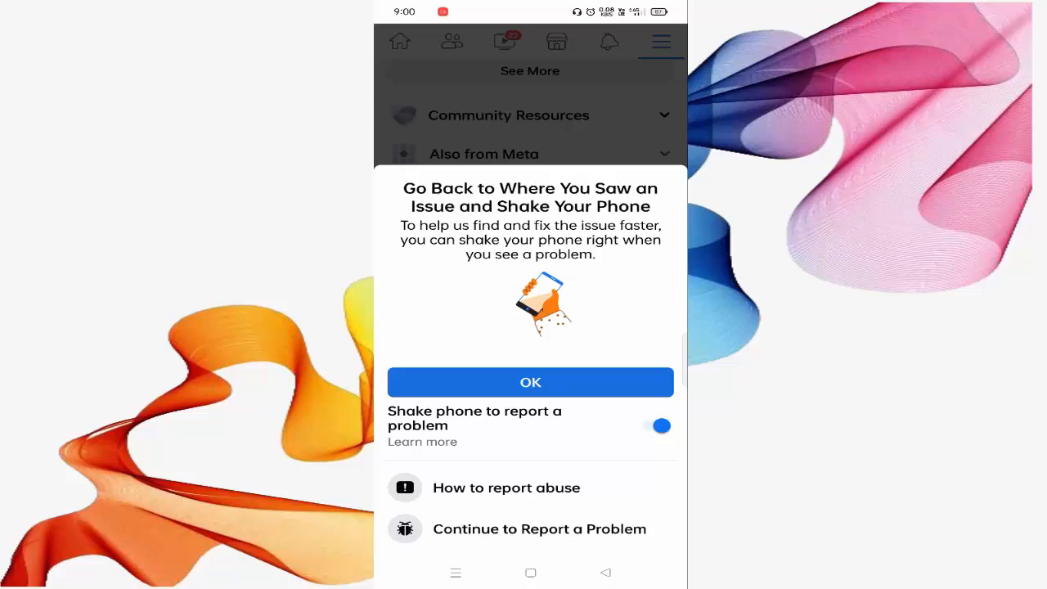
# Continue past the shake prompt, pick a product, and focus the 'Describe the issue' box
pyautogui.click(530, 529)
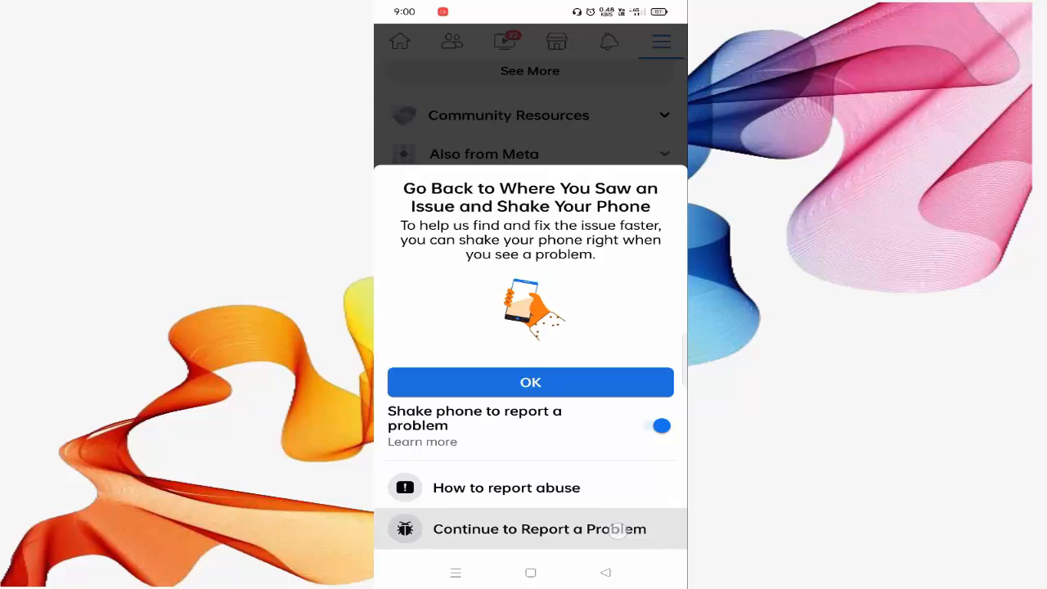
pyautogui.click(530, 528)
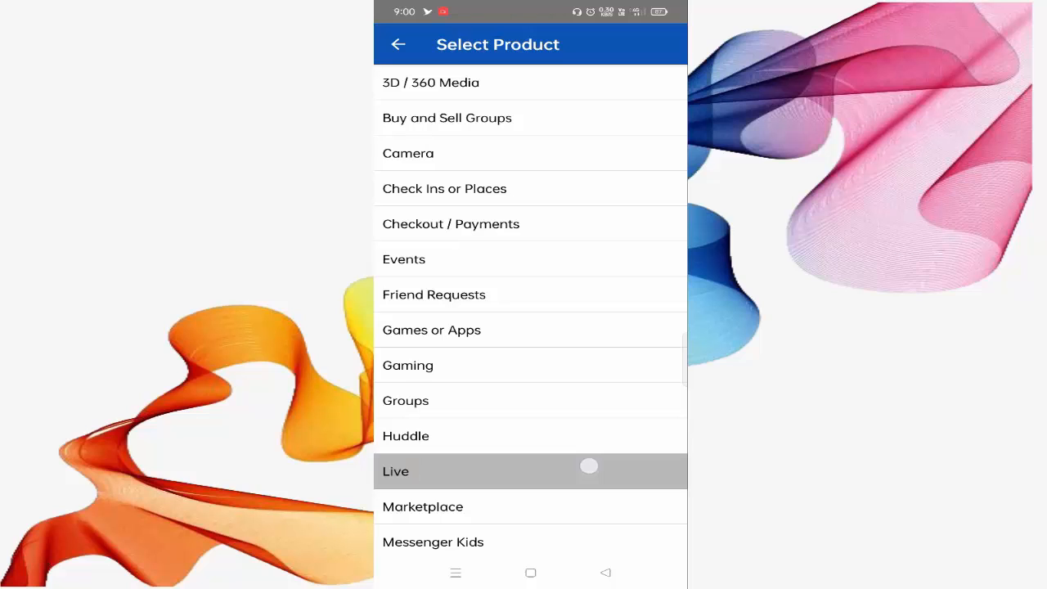
pyautogui.scroll(-3)
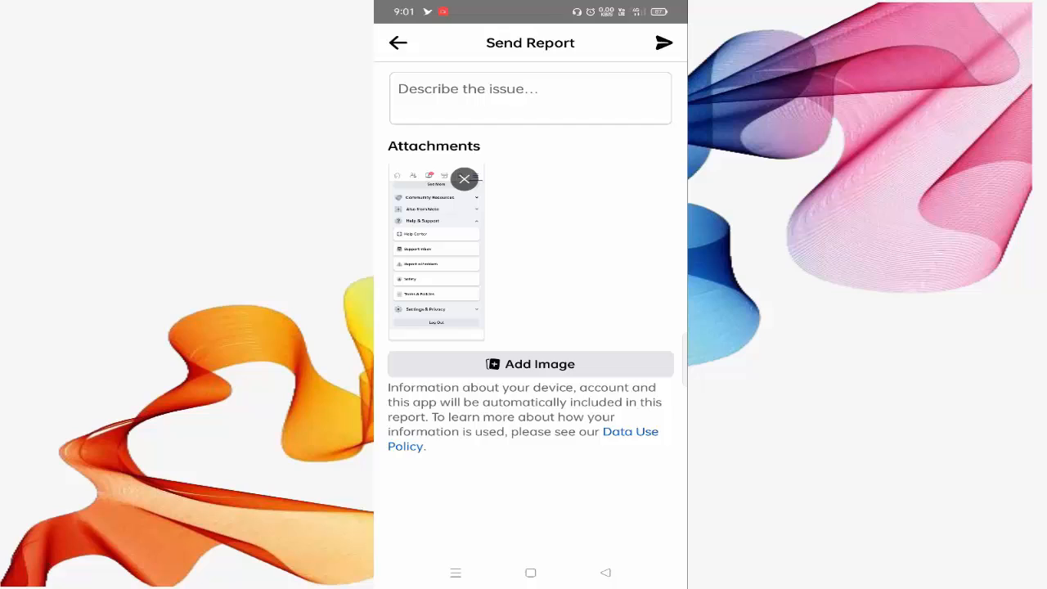
pyautogui.click(530, 98)
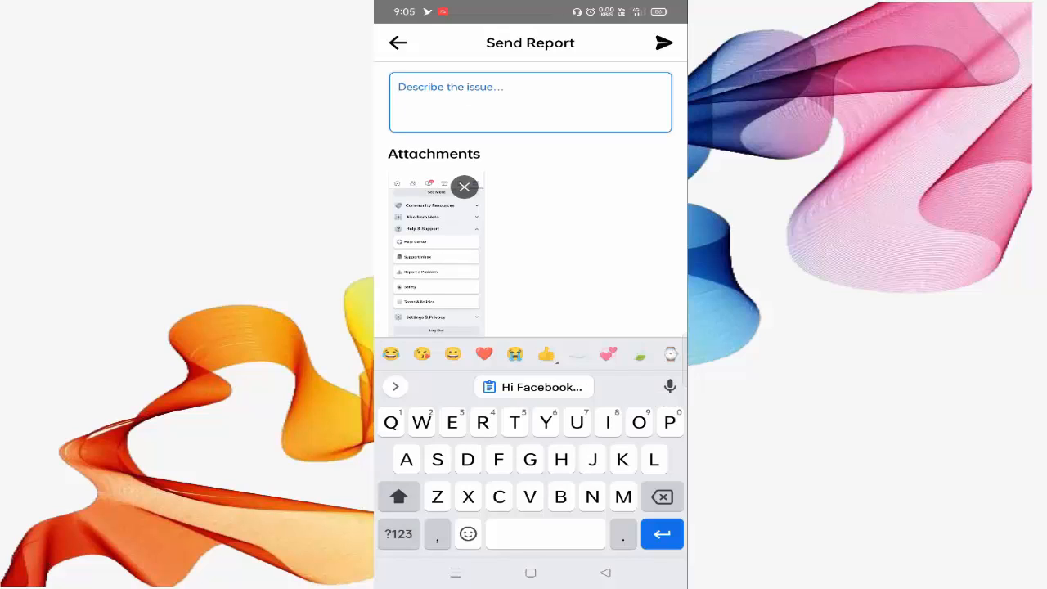